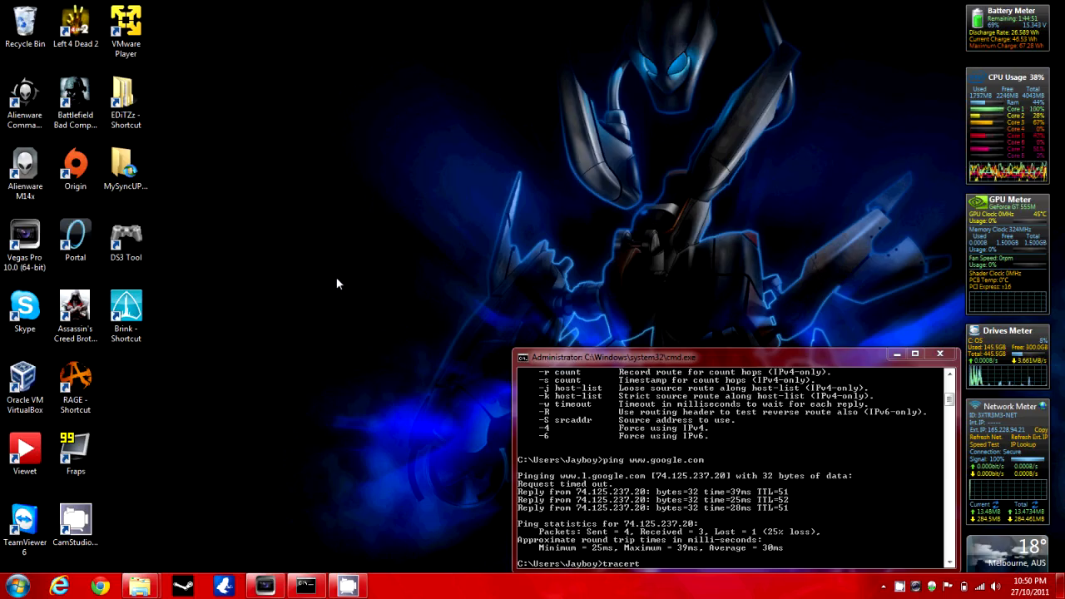
mouse_move(376, 233)
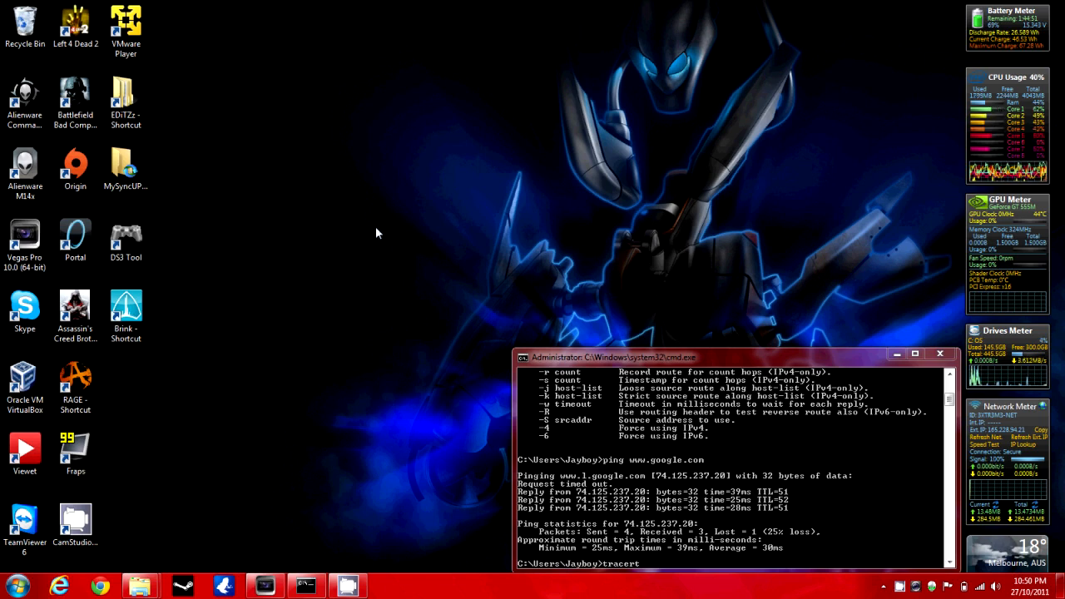
mouse_move(413, 163)
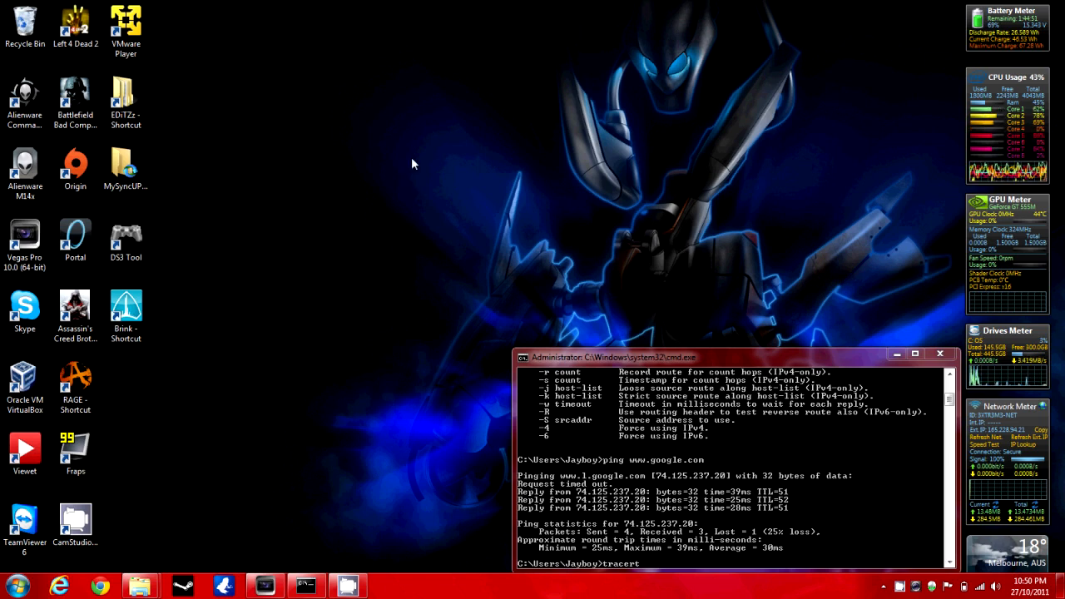
- Reach Personalization from the desktop's right-click Personalize entry
right_click(413, 165)
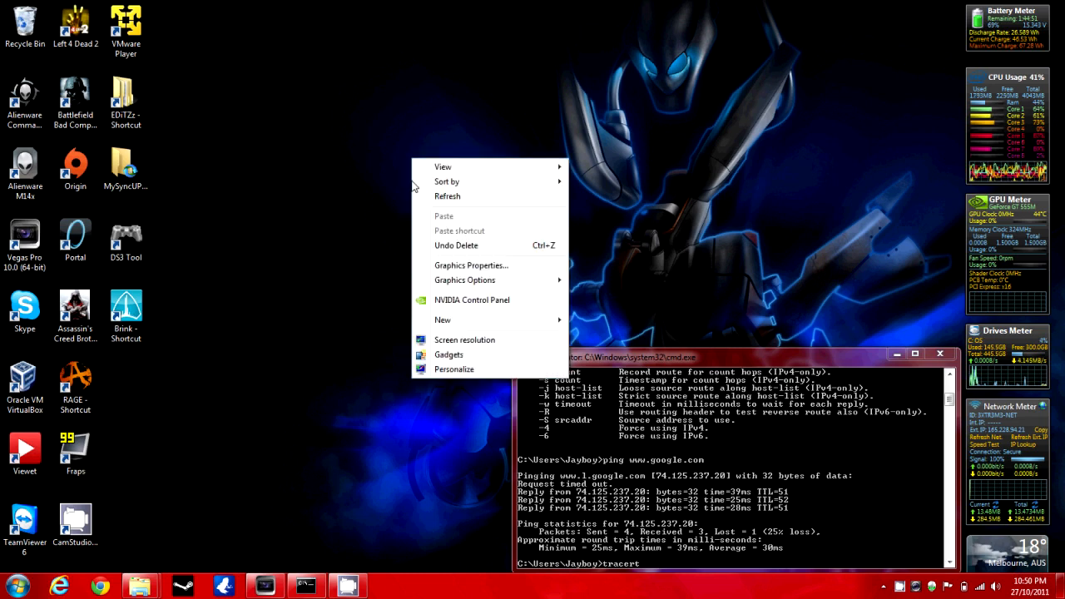
left_click(453, 370)
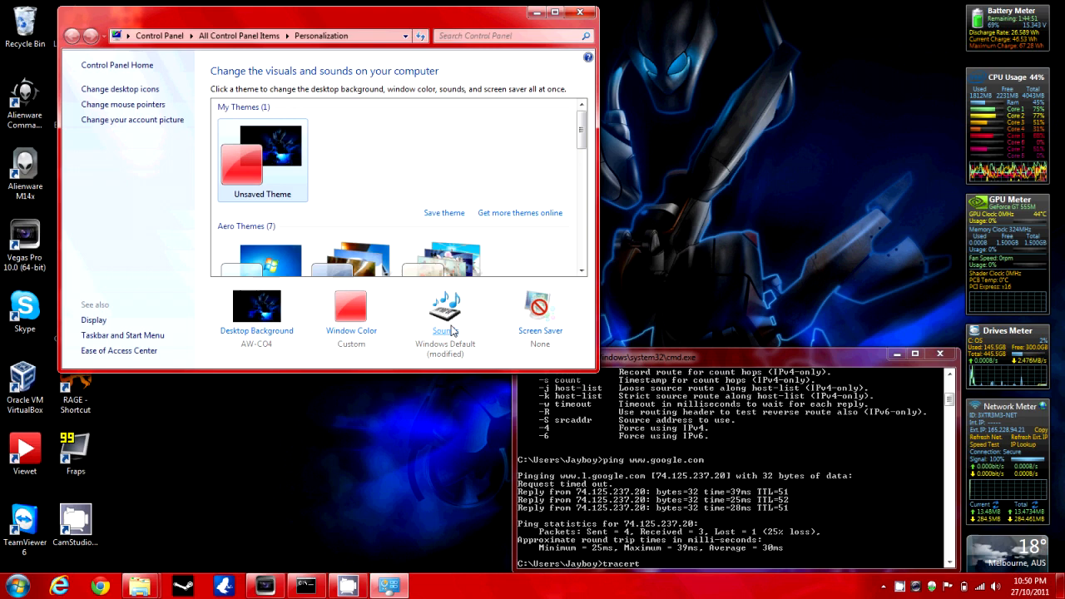
- In the Sound dialog's Program Events list, select the Windows Logon event
left_click(445, 313)
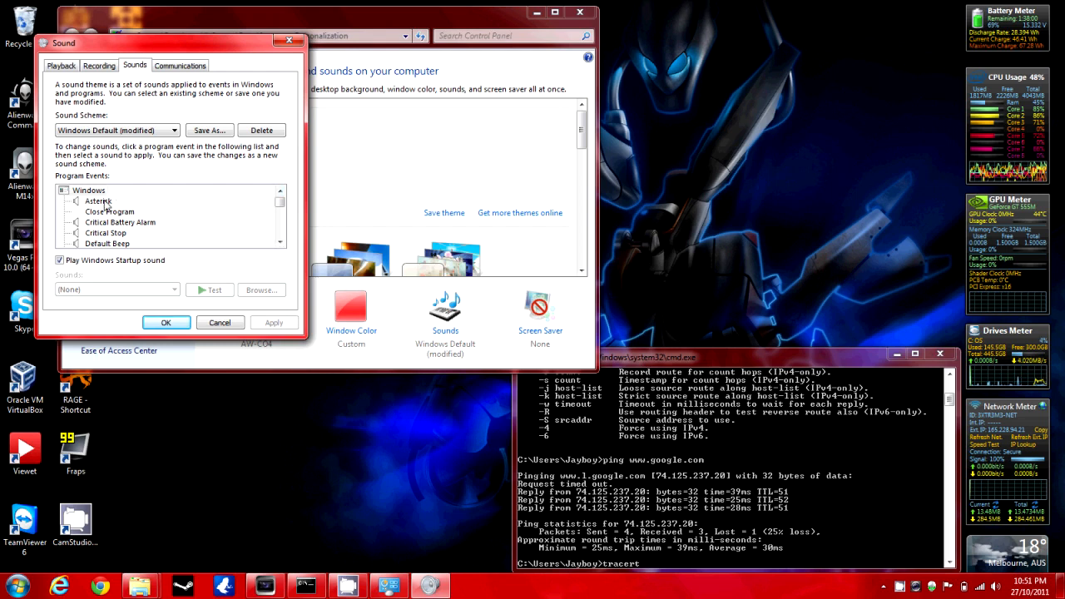
left_click(280, 243)
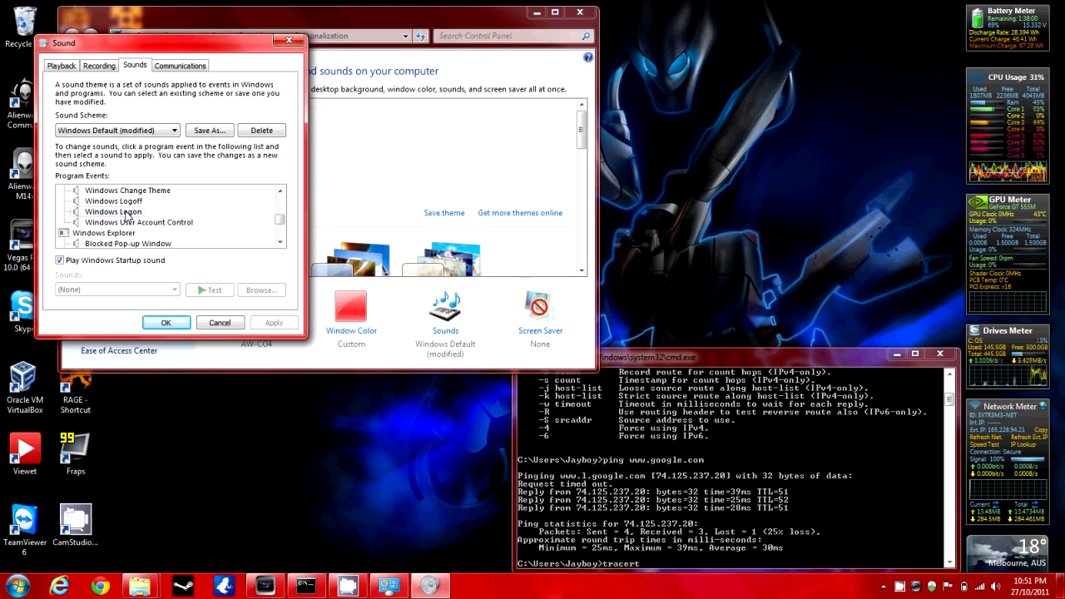
left_click(113, 211)
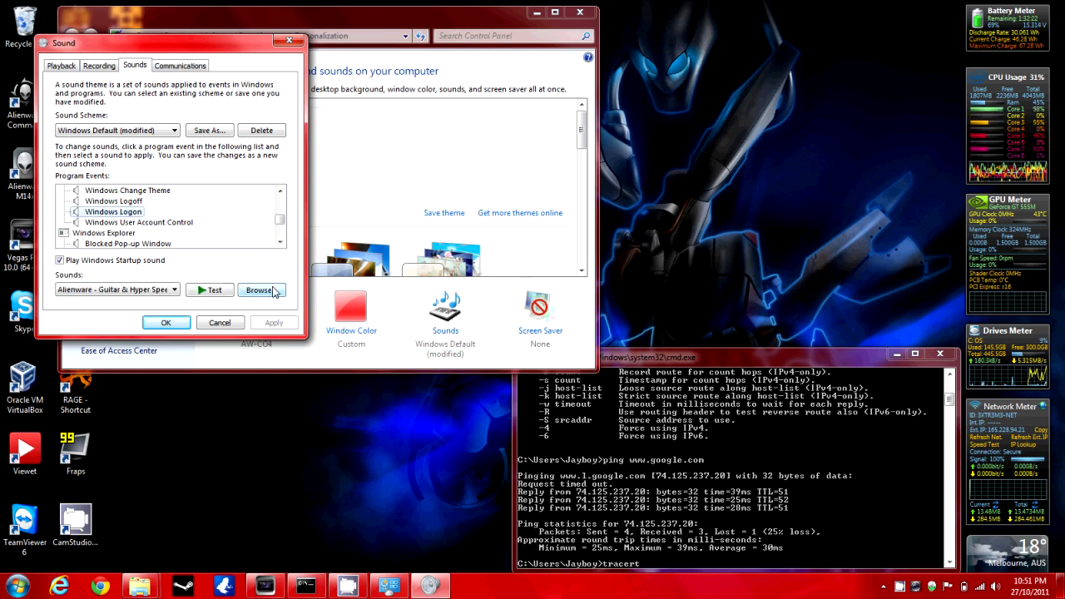
- Browse to and assign the Alienware - Guitar & Hyper Speed .wav as the Windows Logon sound
left_click(263, 290)
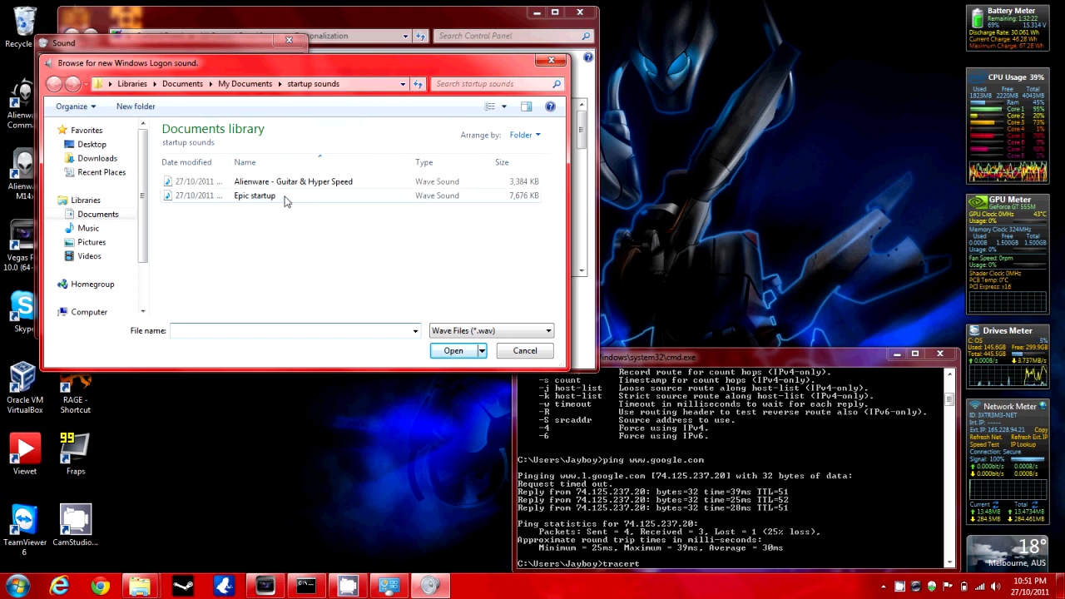
left_click(293, 181)
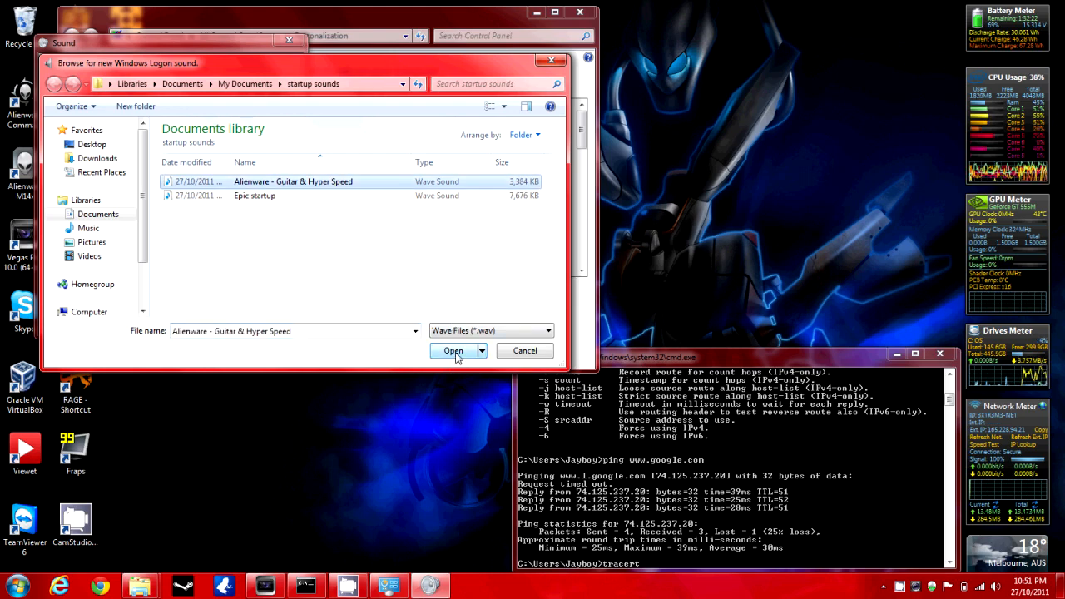
left_click(453, 349)
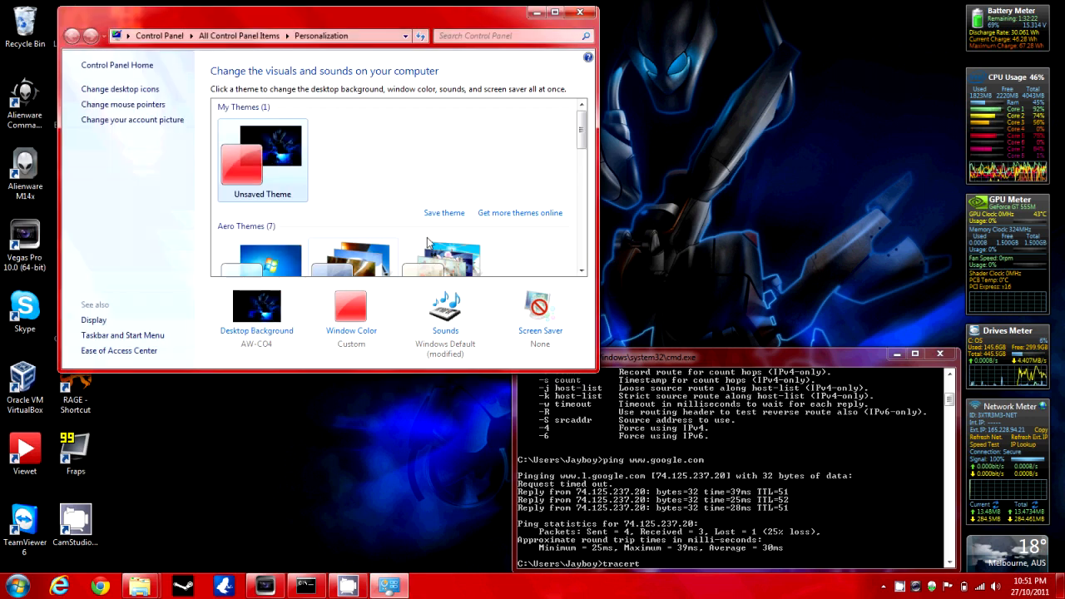
mouse_move(582, 14)
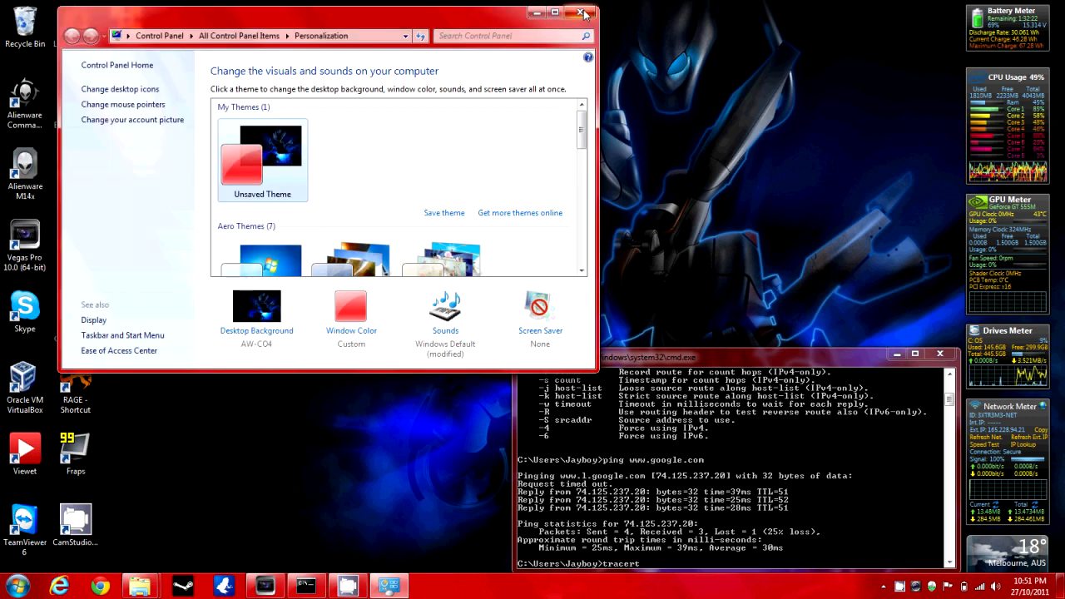
- Close the Personalization window, leaving only the desktop
left_click(583, 14)
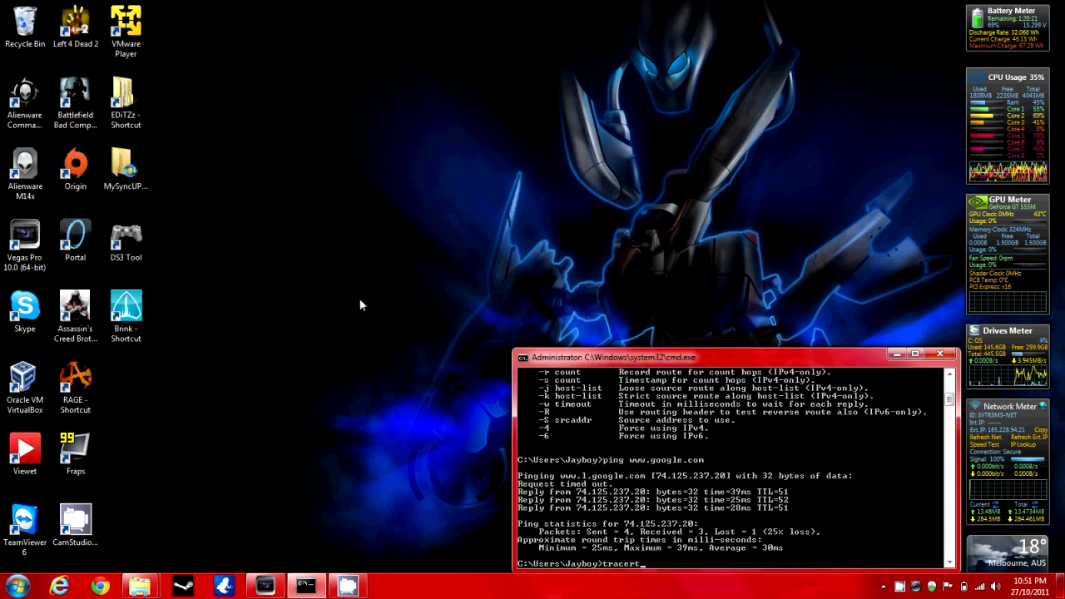